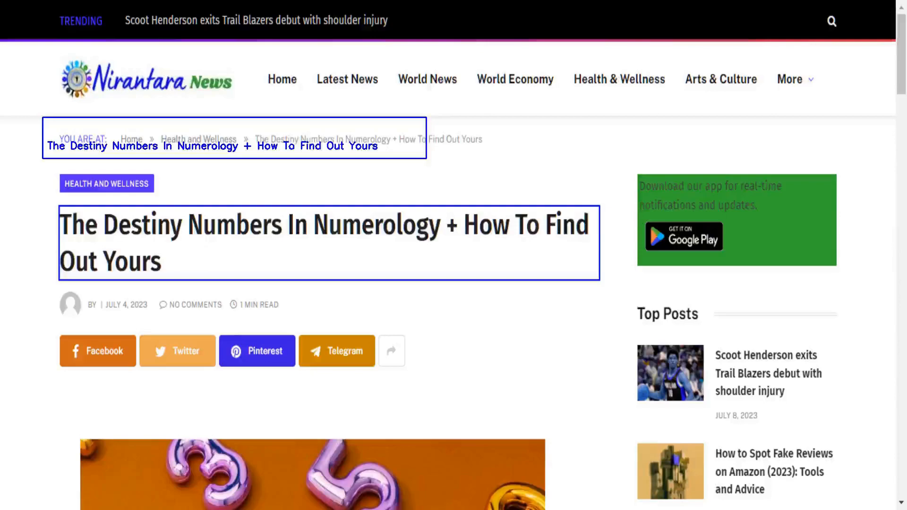
scroll(down, 3)
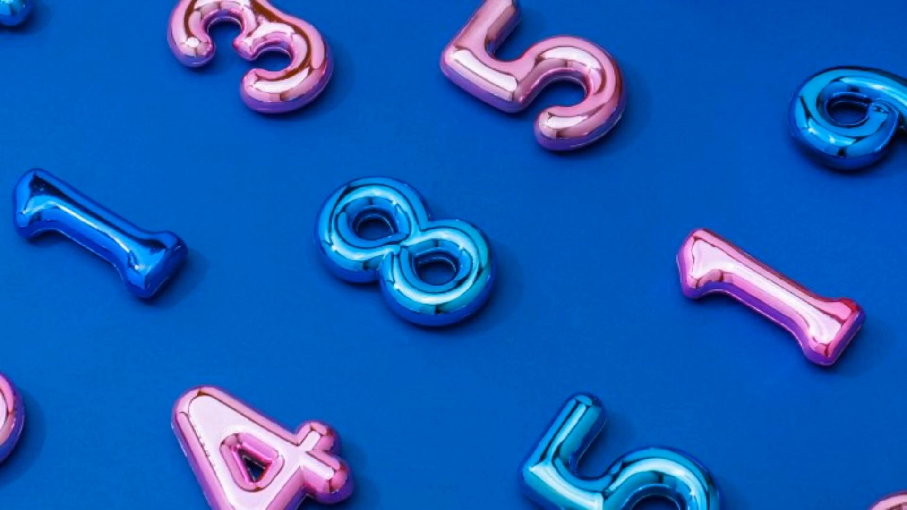
scroll(down, 3)
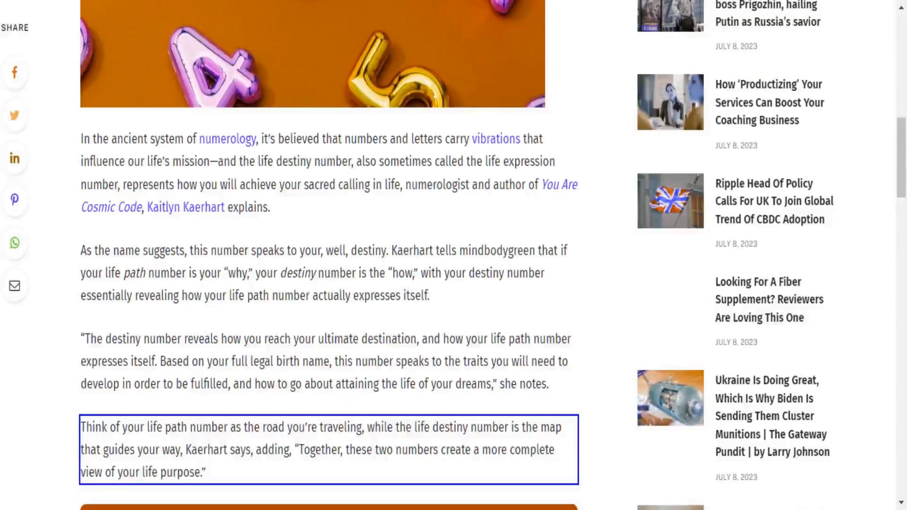